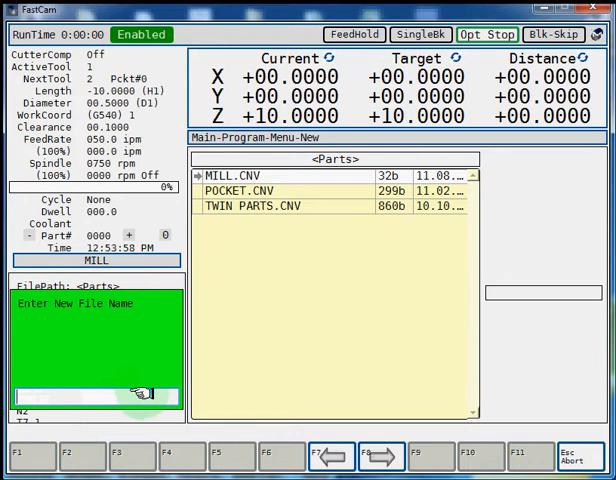
# Step: Name the new conversational program GRID, creating GRID.CNV
pyautogui.write('G')
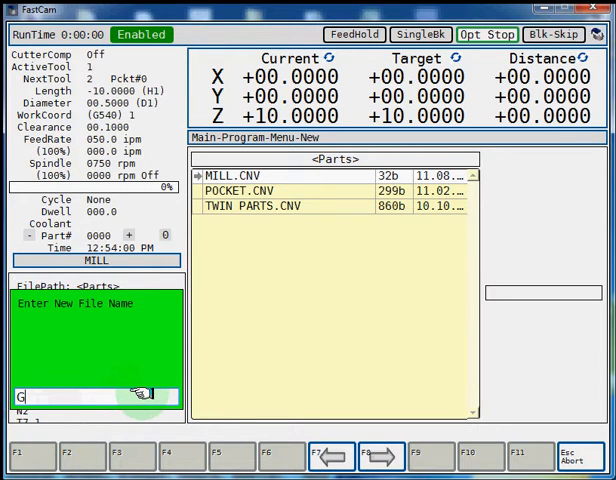
pyautogui.write('RID')
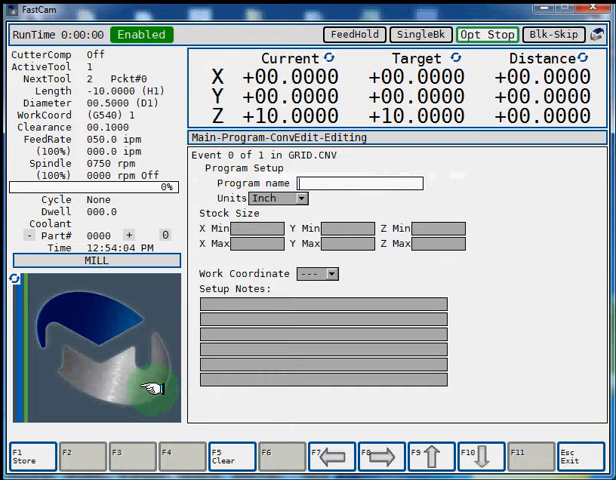
pyautogui.moveTo(296, 200)
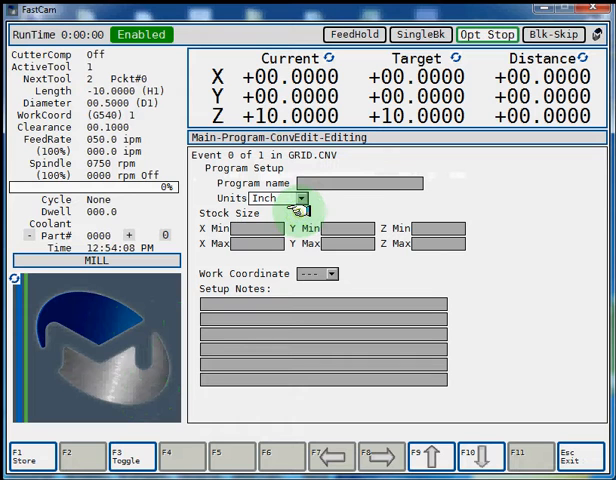
pyautogui.moveTo(270, 232)
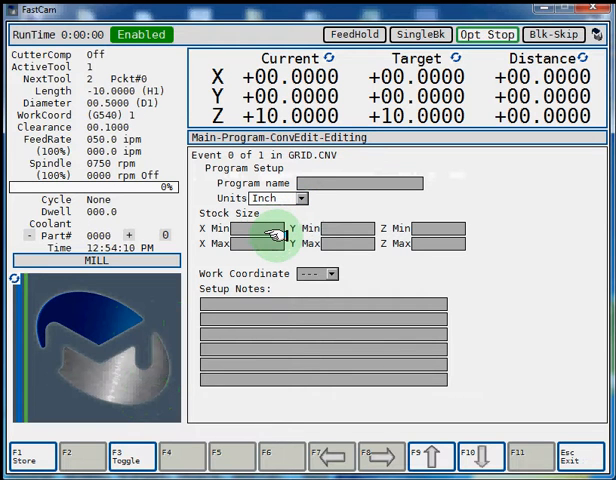
# Step: Choose G54 as the work coordinate in Program Setup and store it
pyautogui.click(436, 232)
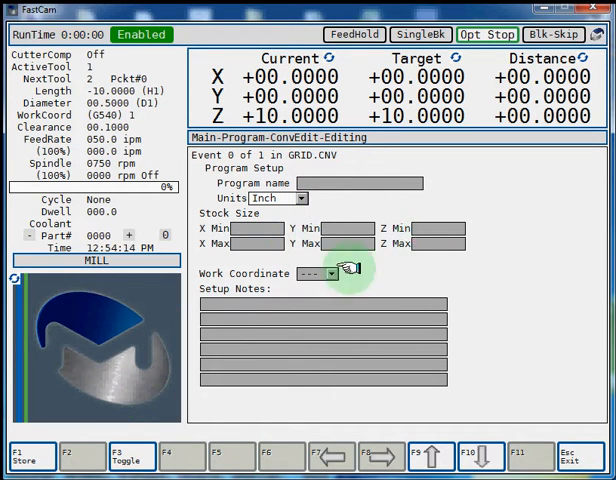
pyautogui.click(330, 272)
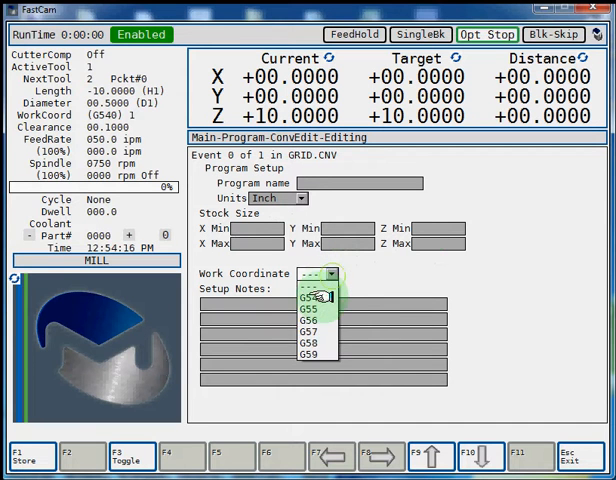
pyautogui.click(304, 298)
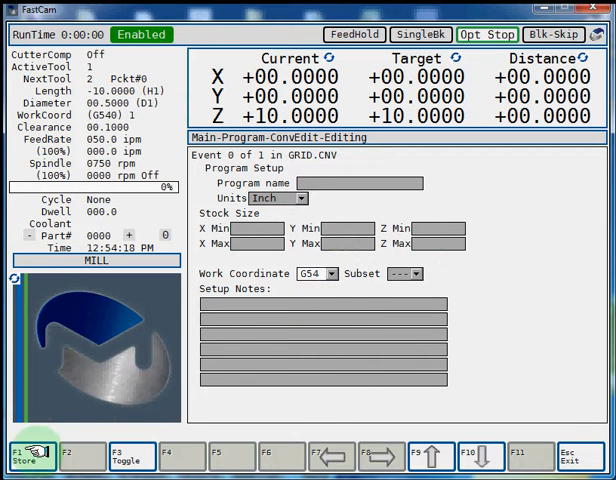
pyautogui.click(30, 452)
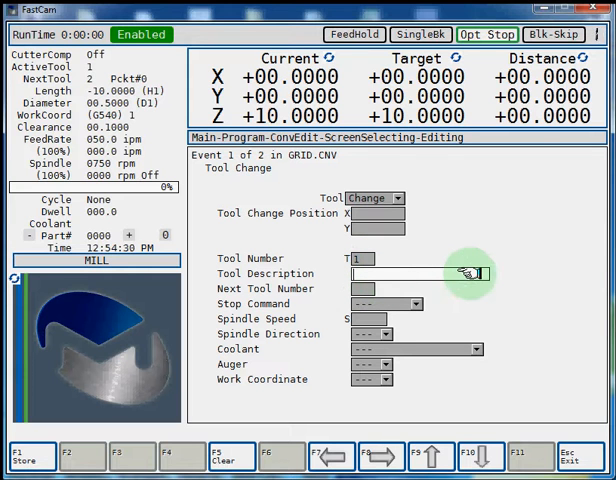
pyautogui.moveTo(456, 270)
pyautogui.write('7')
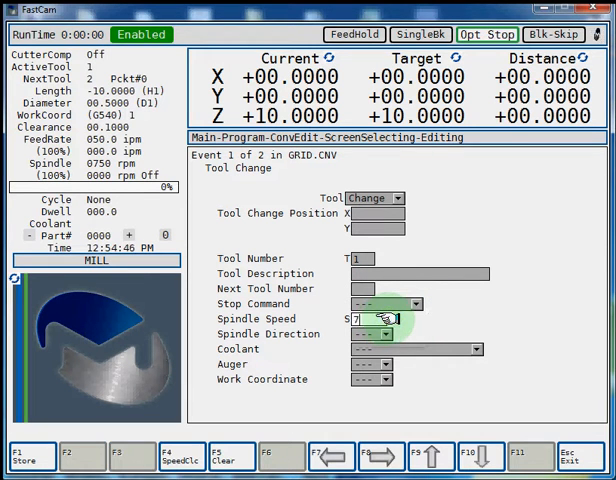
# Step: Set spindle speed 750, clockwise direction and flood coolant, then store the tool change
pyautogui.write('50')
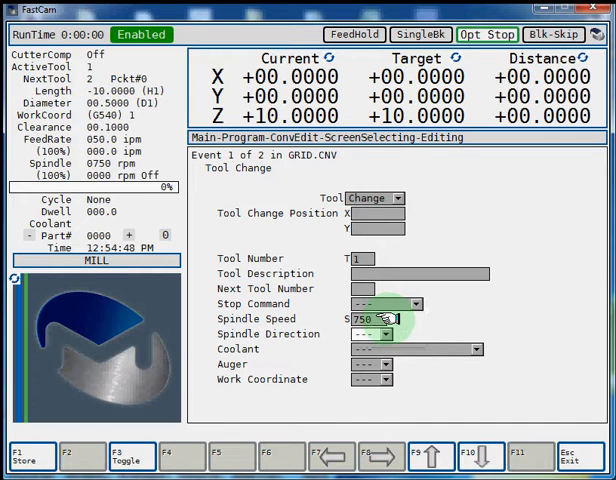
pyautogui.click(388, 332)
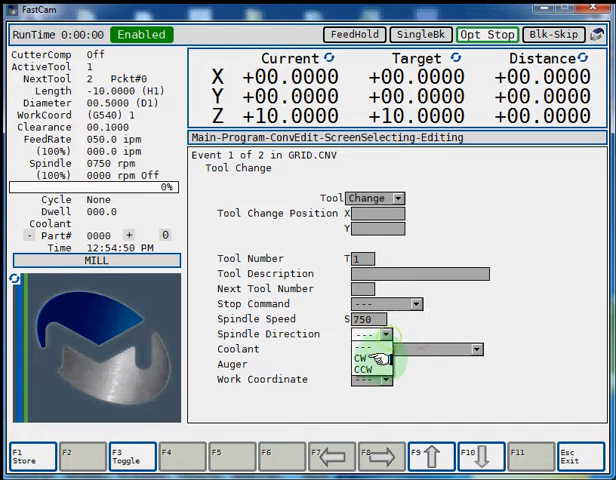
pyautogui.click(384, 348)
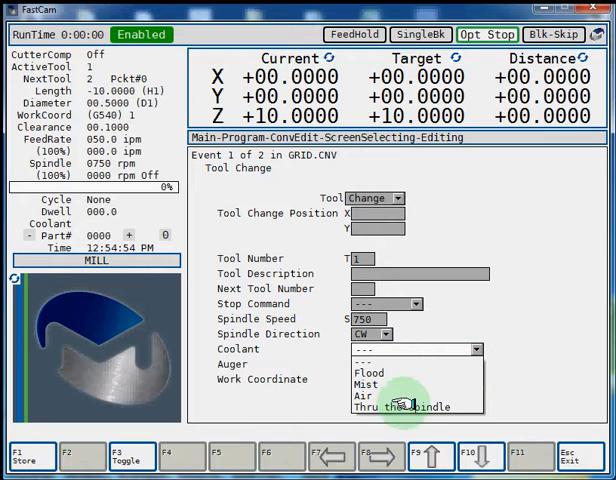
pyautogui.click(370, 372)
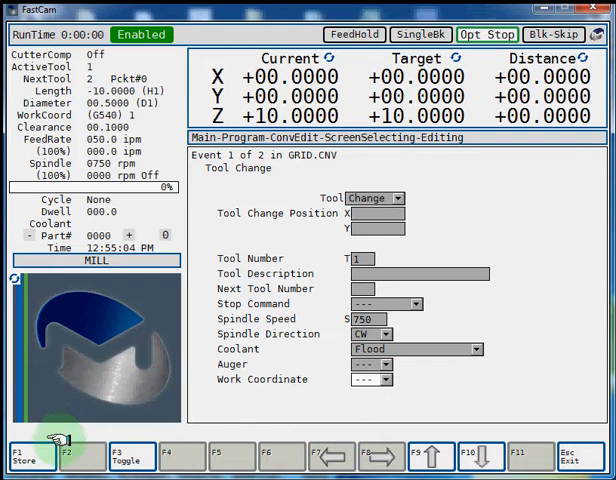
pyautogui.click(22, 456)
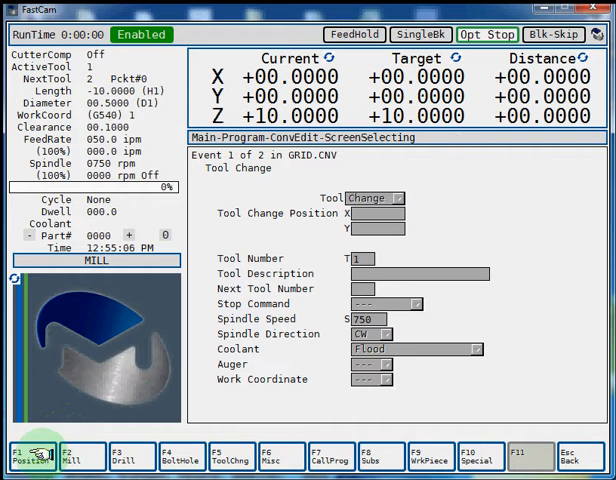
pyautogui.moveTo(136, 456)
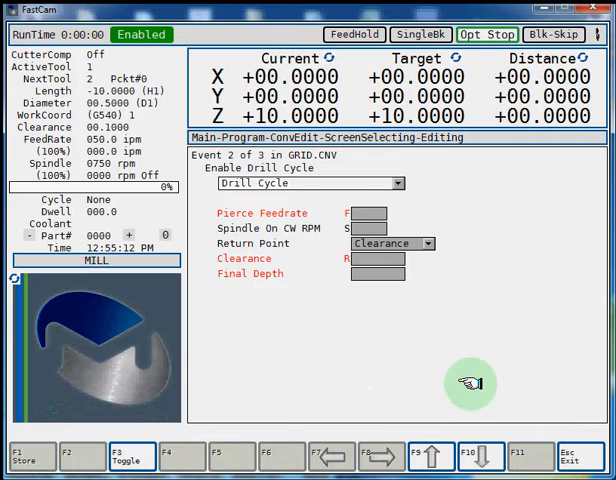
pyautogui.moveTo(396, 188)
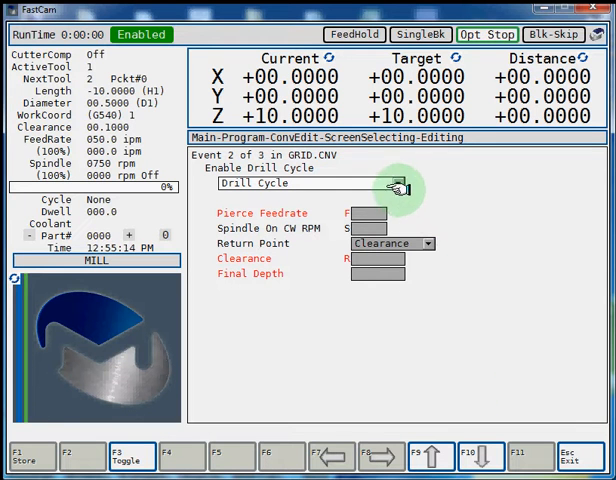
# Step: Choose the plain Drill Cycle with pierce feedrate 5 and clearance .1, and store it
pyautogui.click(398, 184)
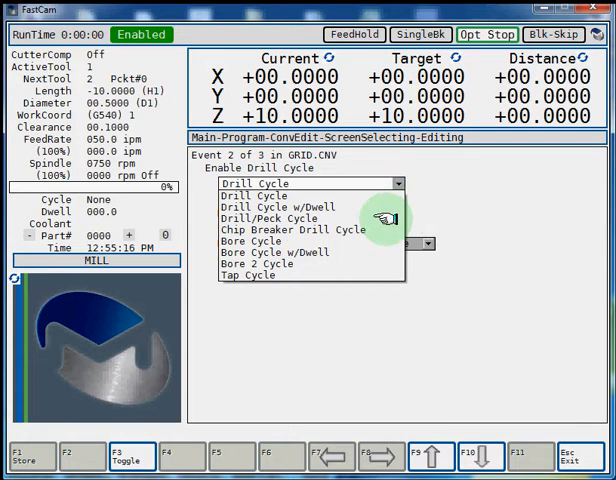
pyautogui.moveTo(380, 250)
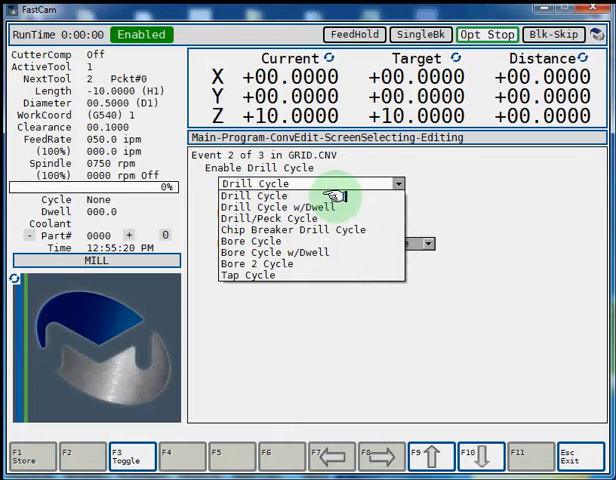
pyautogui.click(258, 196)
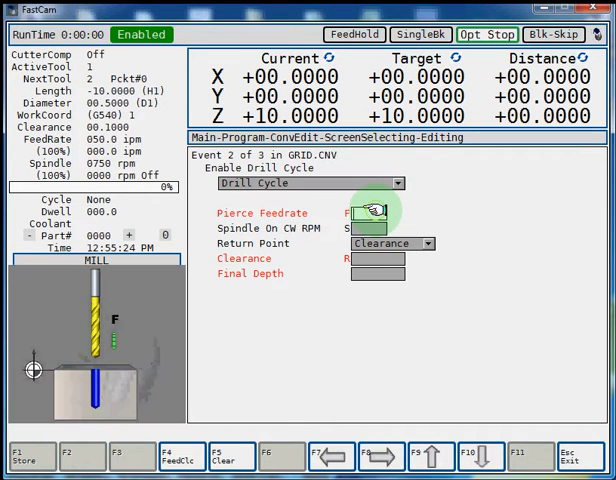
pyautogui.write('5')
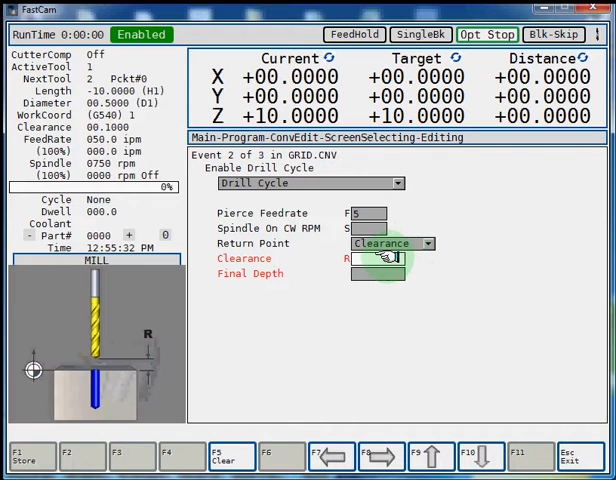
pyautogui.write('.1')
pyautogui.click(376, 274)
pyautogui.write('-.7')
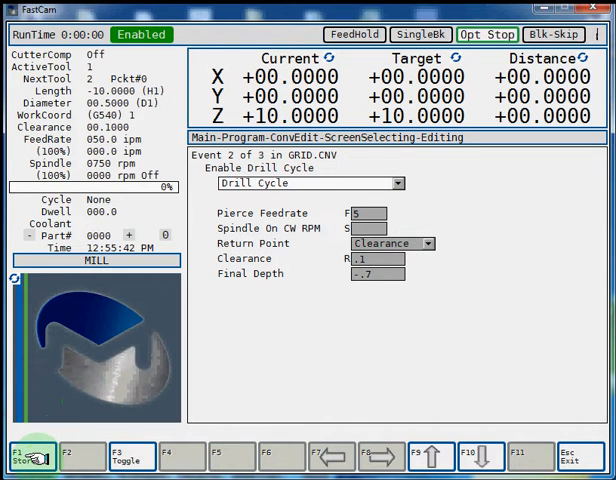
pyautogui.click(24, 452)
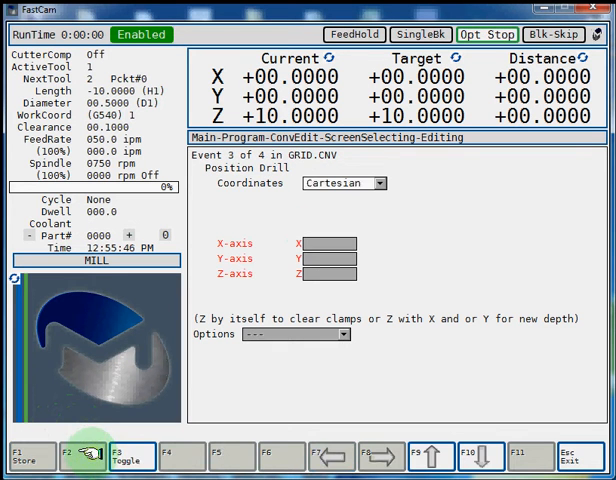
# Step: Enter the first hole at X 1.0, Y 1.0 and choose the Grid of Holes pattern
pyautogui.click(330, 244)
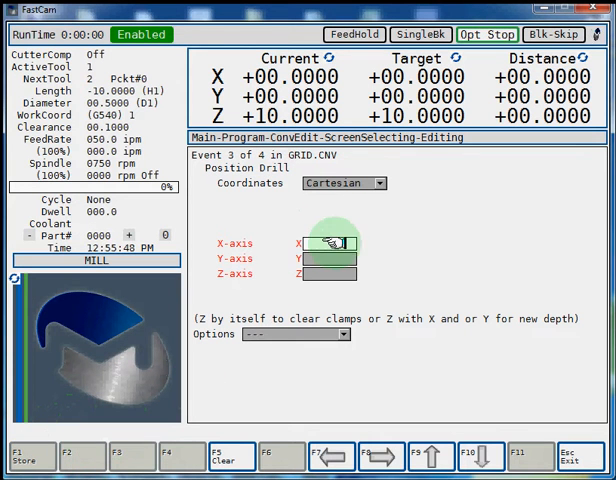
pyautogui.write('1')
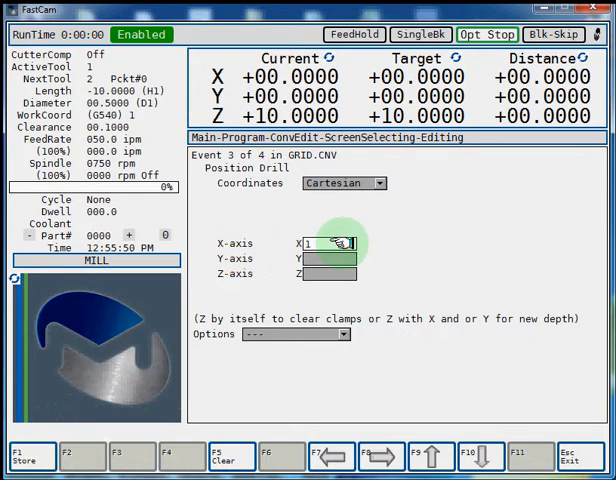
pyautogui.write('.0')
pyautogui.click(328, 258)
pyautogui.write('-')
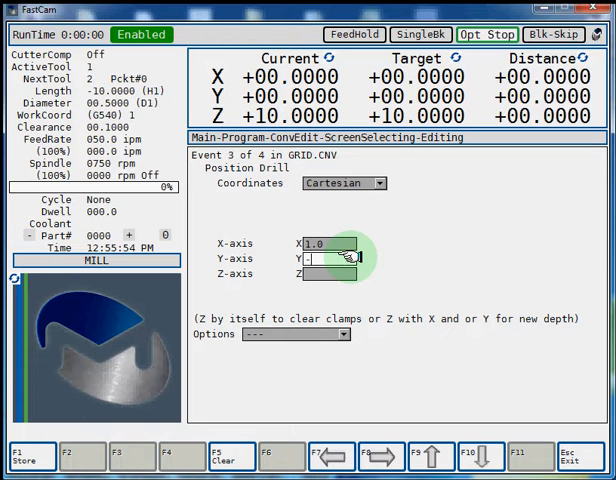
pyautogui.write('1.0')
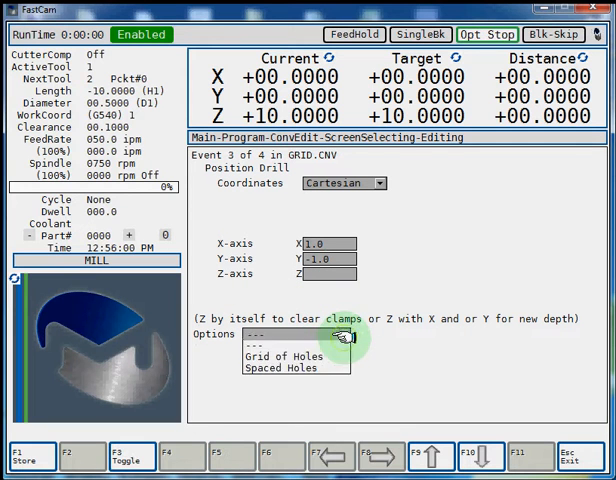
pyautogui.click(284, 356)
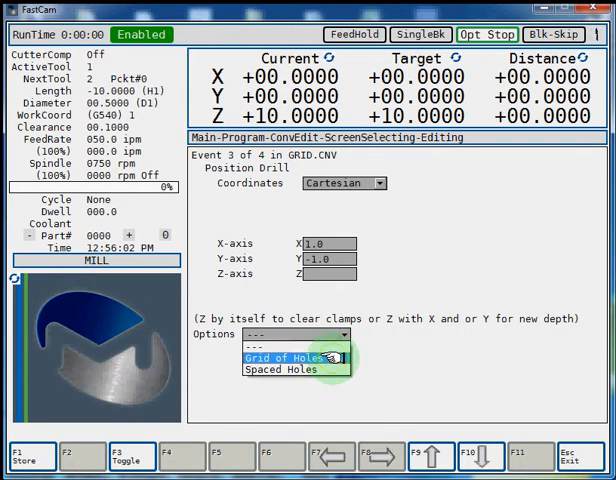
pyautogui.click(292, 352)
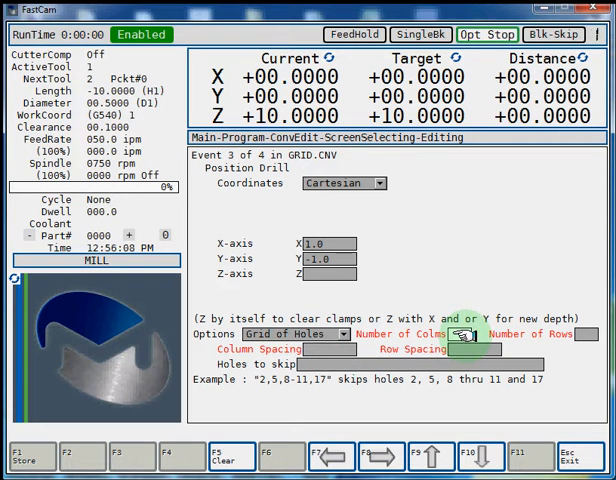
# Step: Set 4 columns and rows with row spacing -1, store the grid event, and move to End of Program
pyautogui.write('4')
pyautogui.write('1')
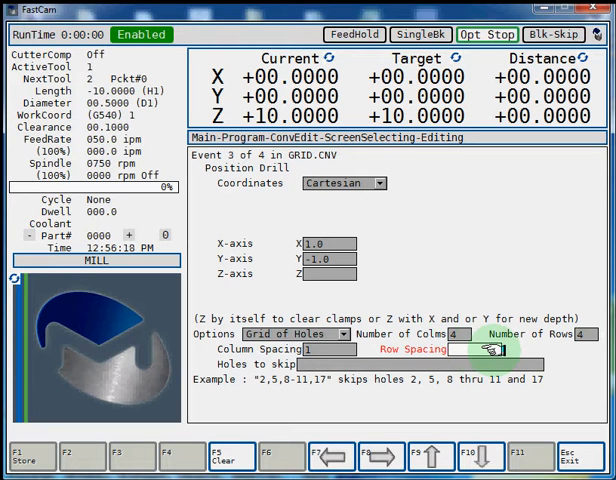
pyautogui.write('-1')
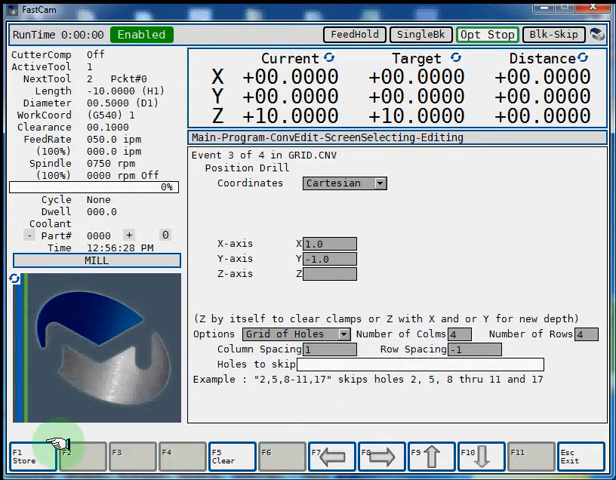
pyautogui.click(18, 452)
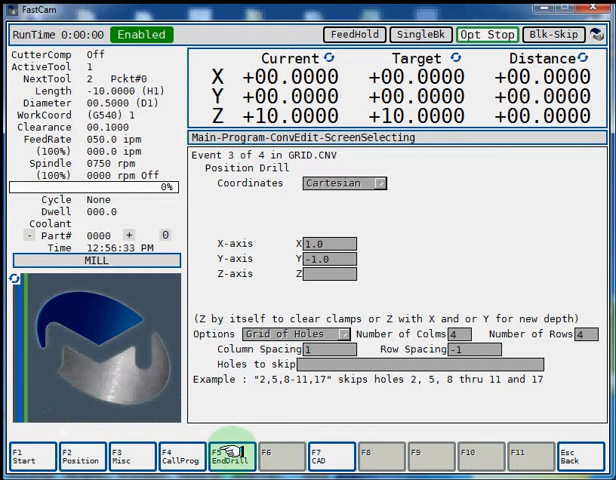
pyautogui.click(222, 452)
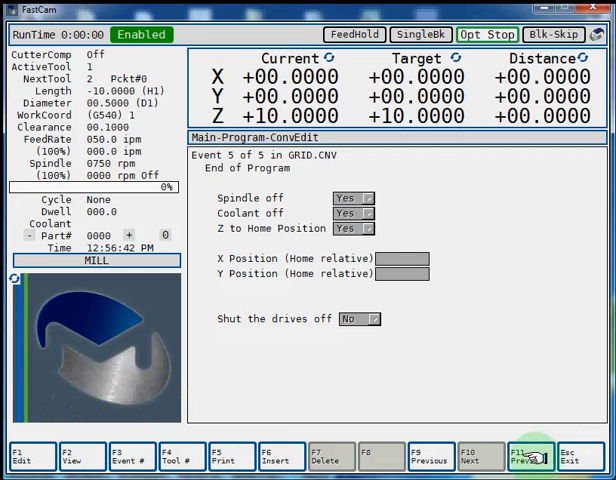
# Step: Run the solid-model preview showing the 4 by 4 grid of drilled holes
pyautogui.click(536, 456)
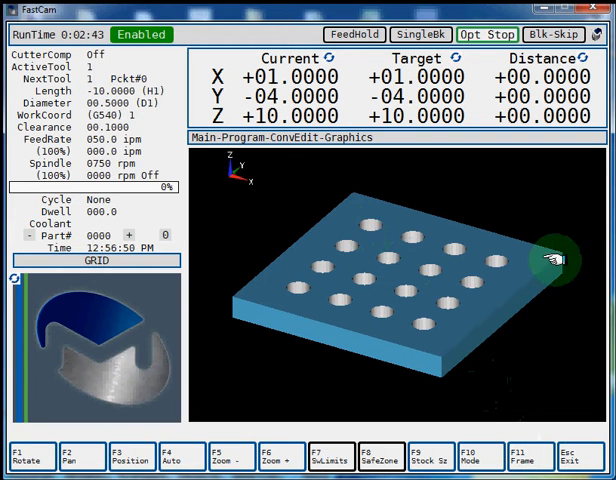
pyautogui.moveTo(372, 278)
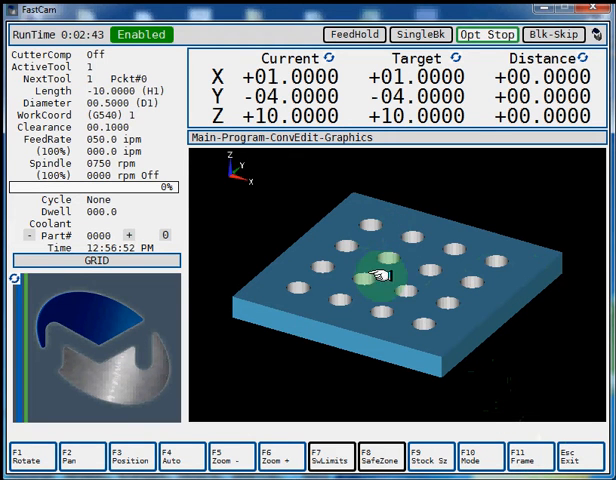